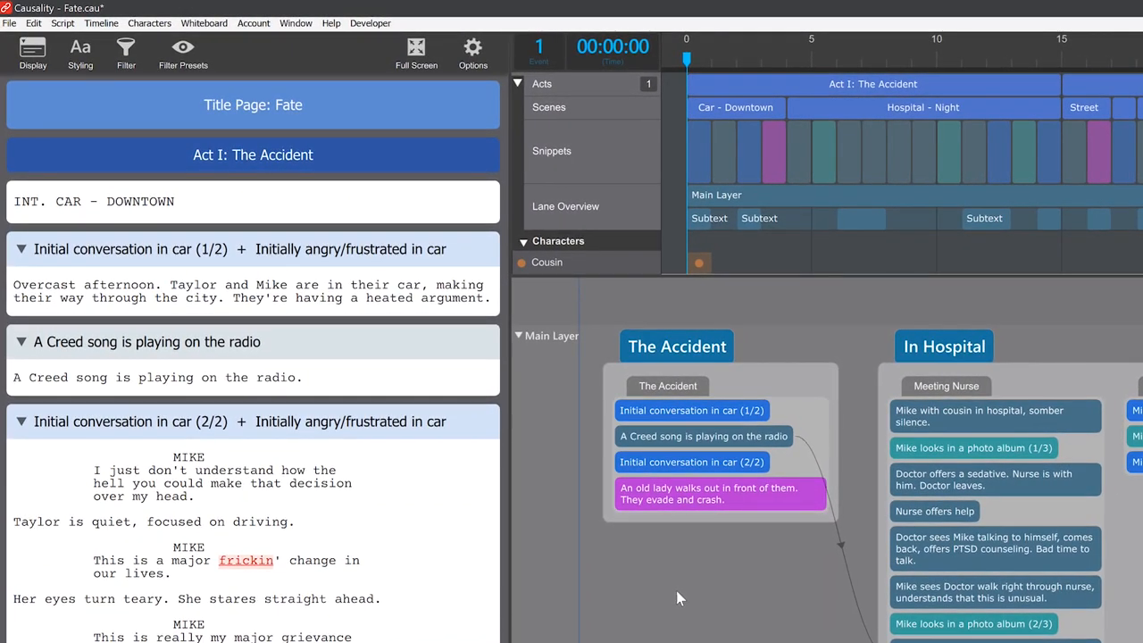
Hide snippet headers so the Fate script reads as continuous screenplay text
left_click(32, 52)
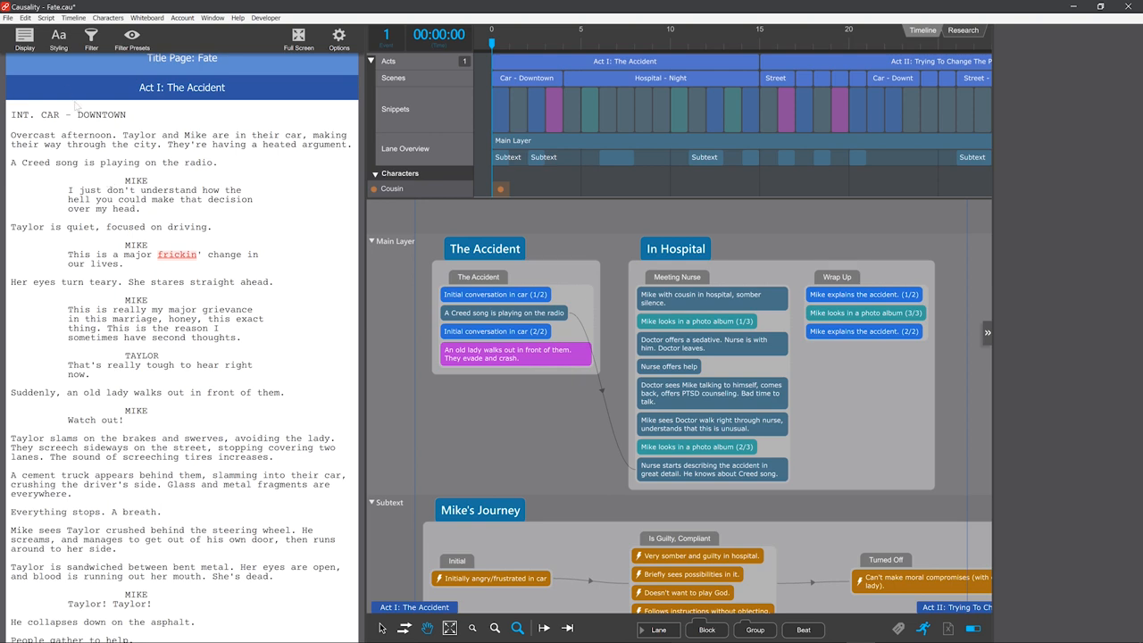
Restore snippet headers and show the 'A Creed song is playing on the radio' snippet's properties
left_click(24, 38)
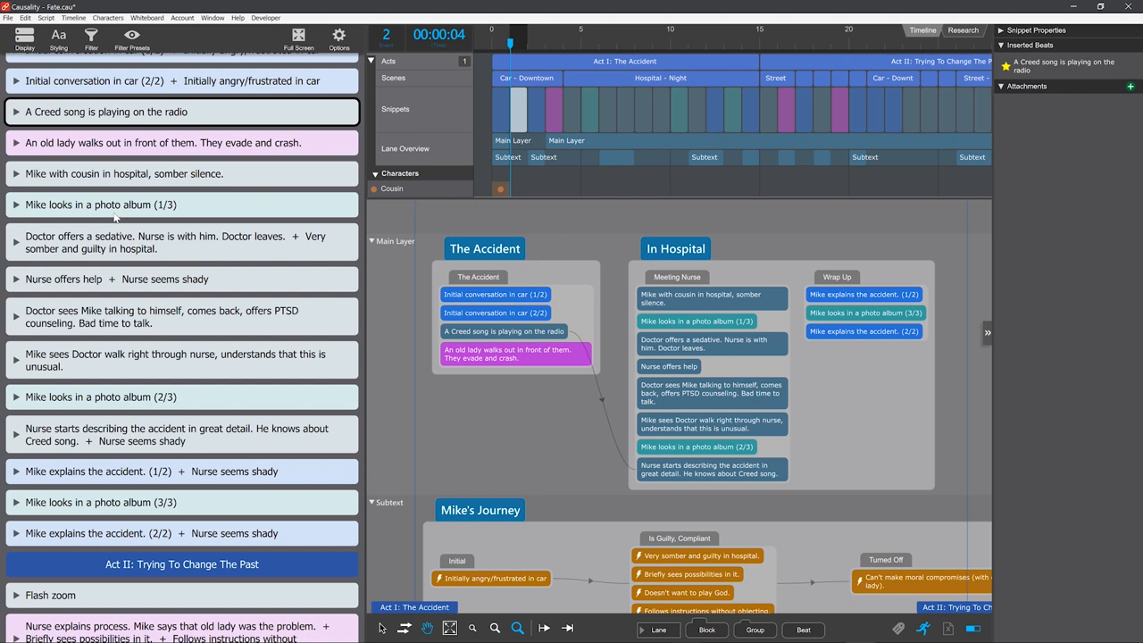
left_click(24, 38)
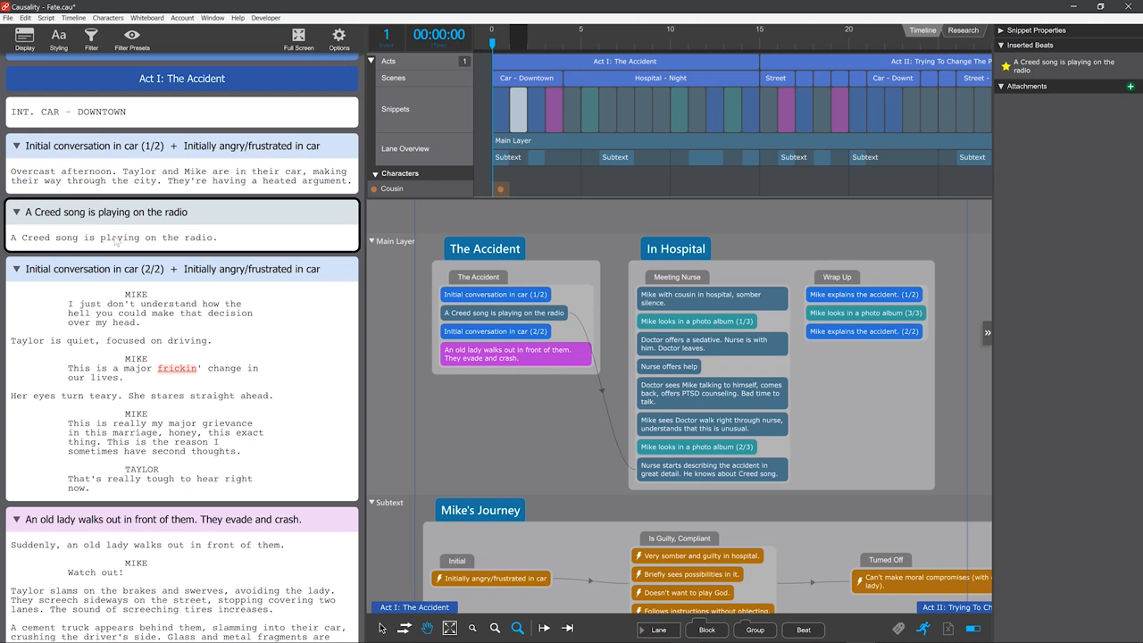
Step through the hospital events to the 'Mike sees Doctor walk right through nurse' snippet
left_click(24, 39)
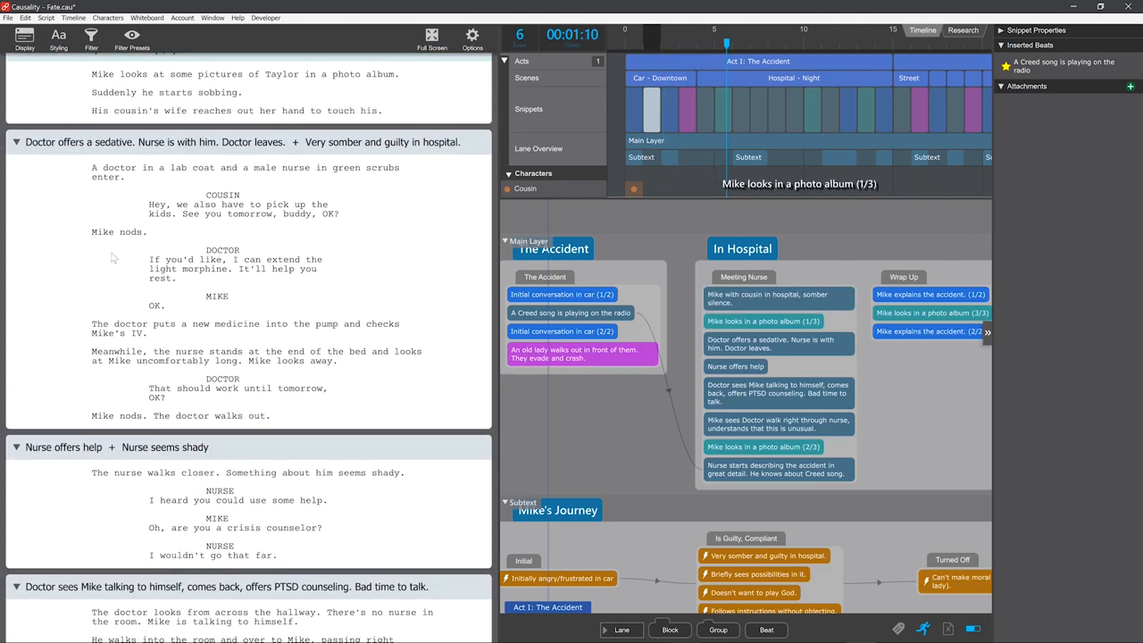
left_click(25, 37)
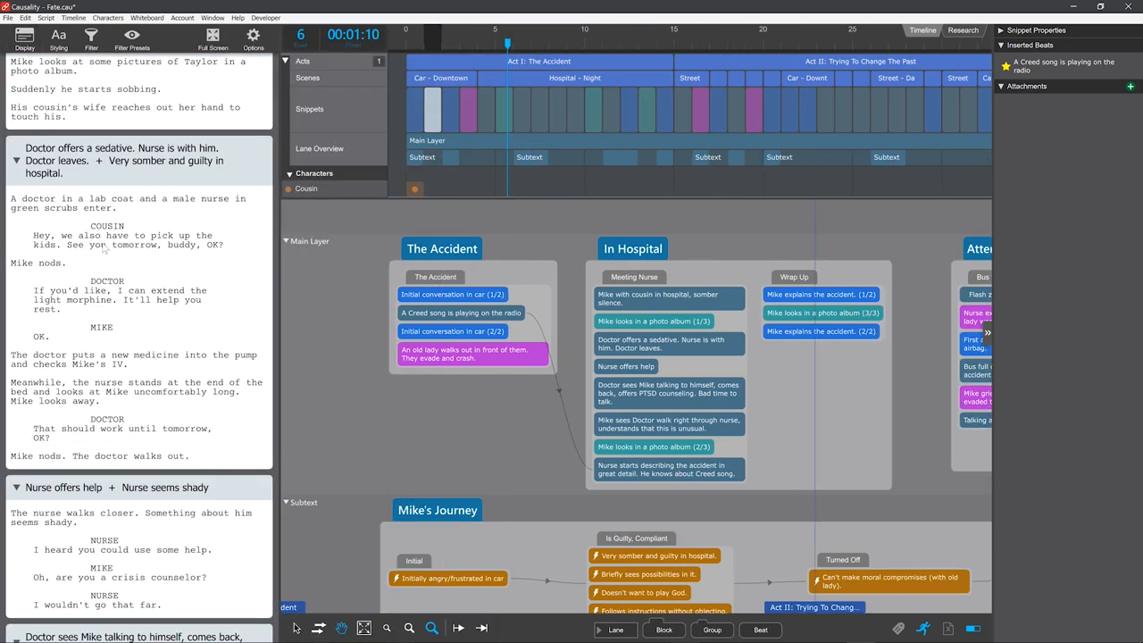
left_click(24, 37)
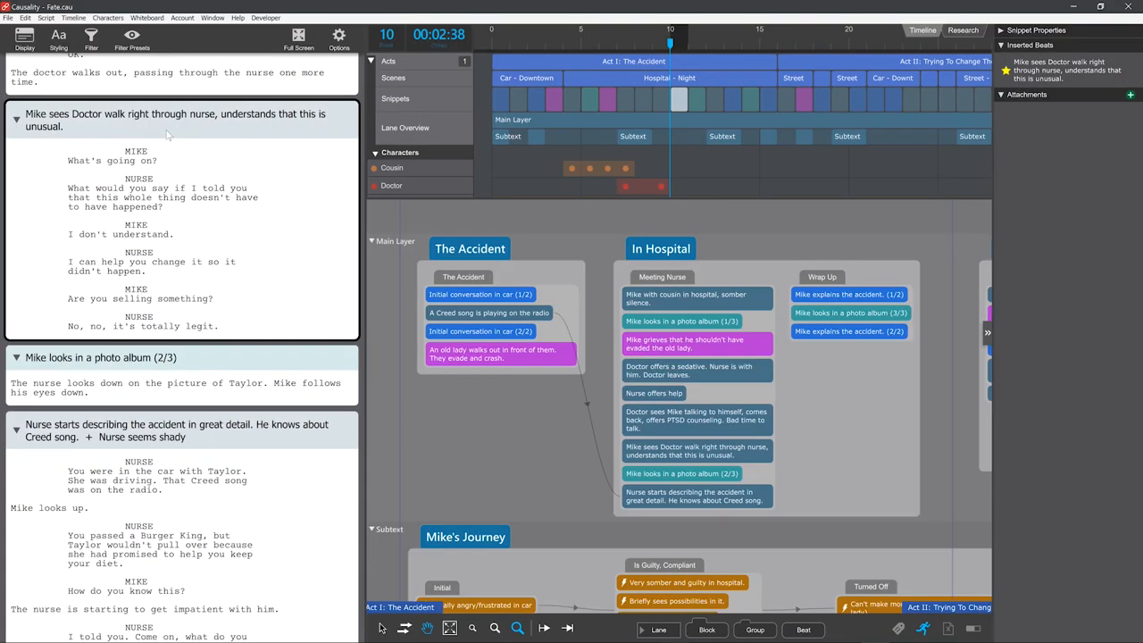
Show the script full screen without snippet headers, back at the early hospital scene
left_click(298, 35)
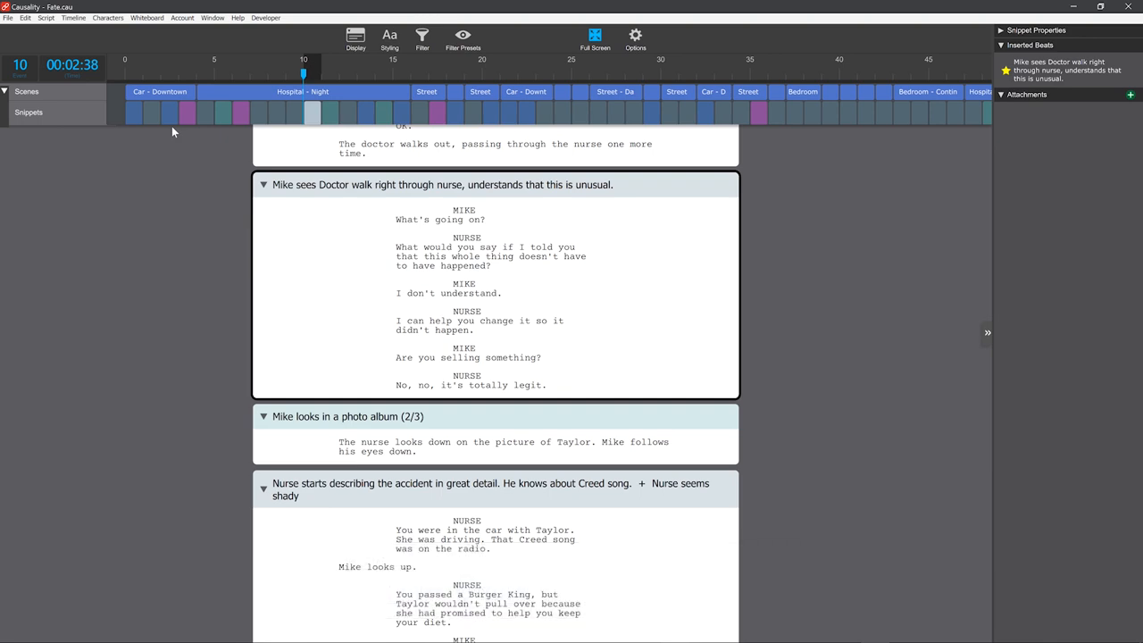
left_click(24, 37)
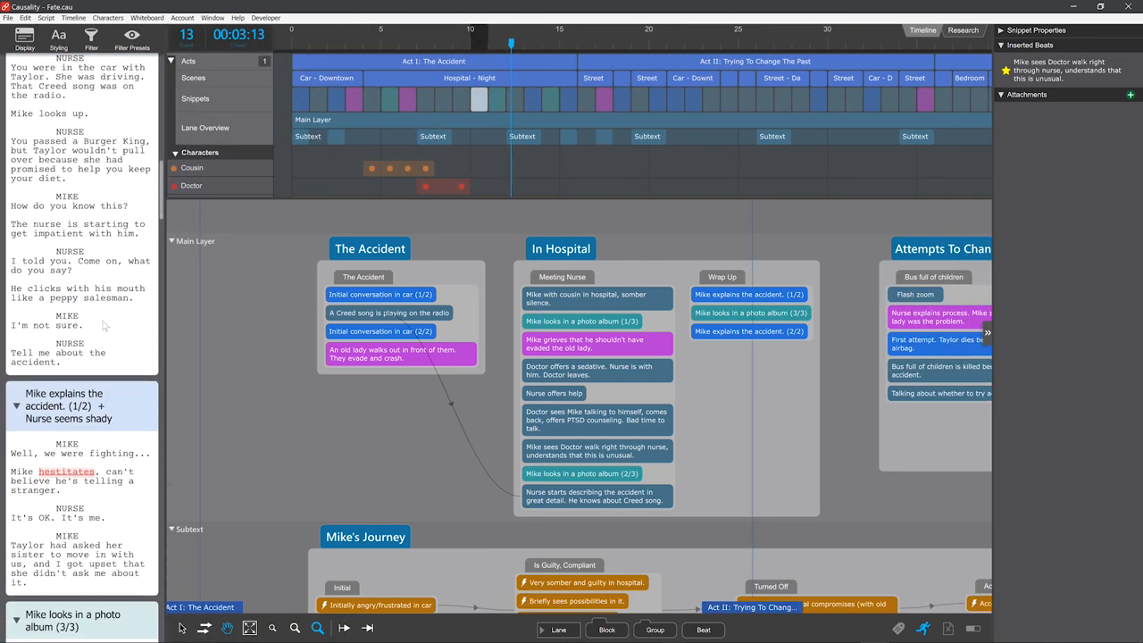
left_click(594, 39)
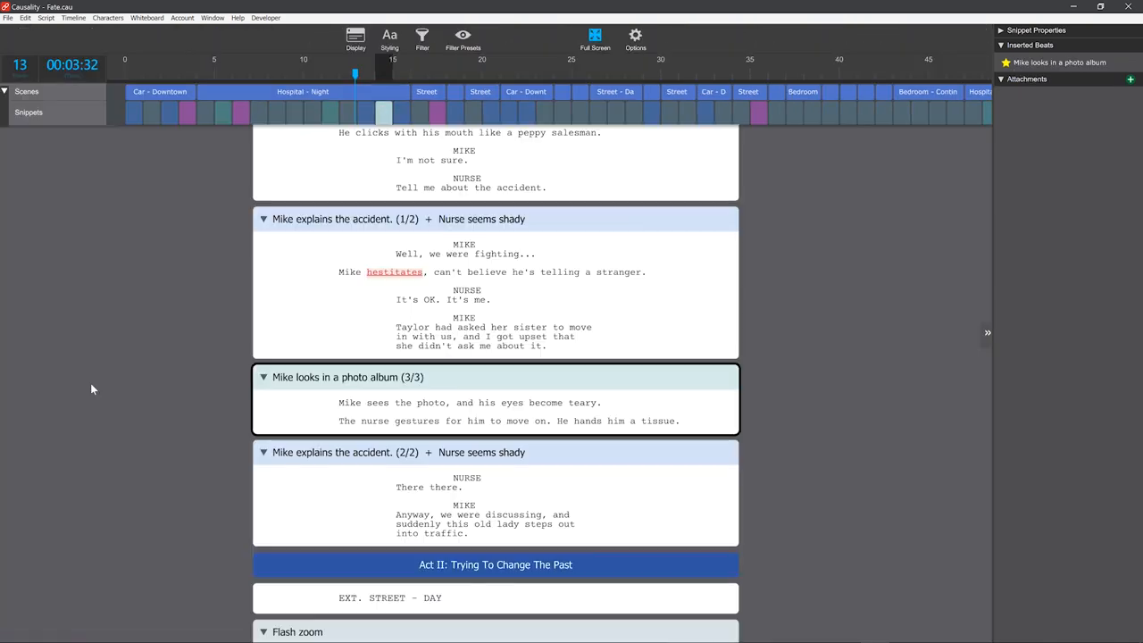
left_click(355, 39)
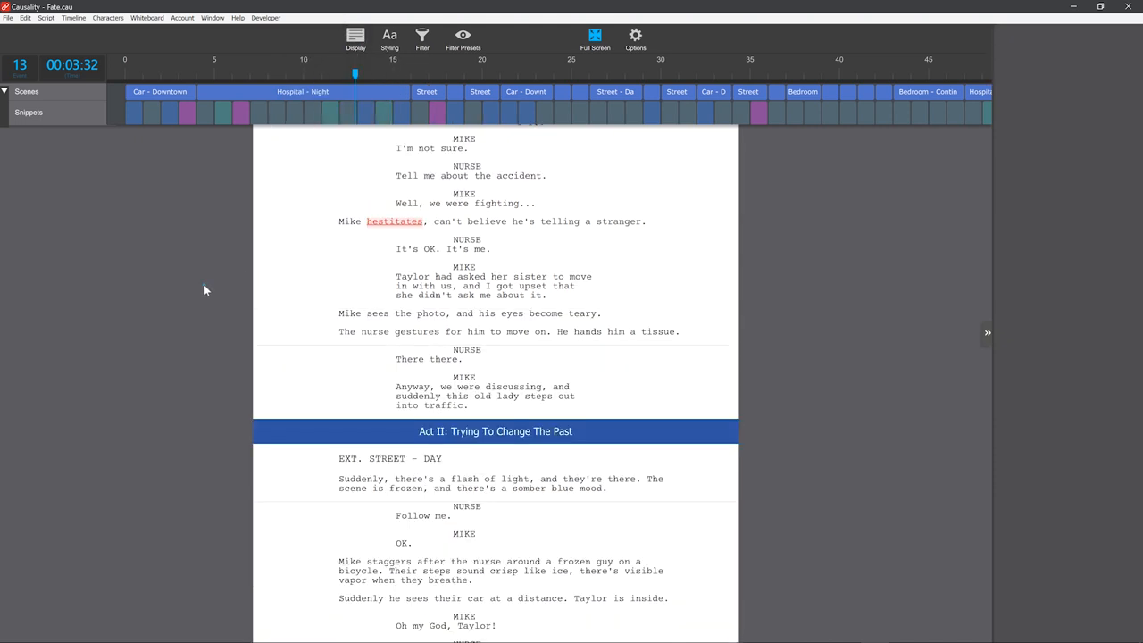
left_click(223, 73)
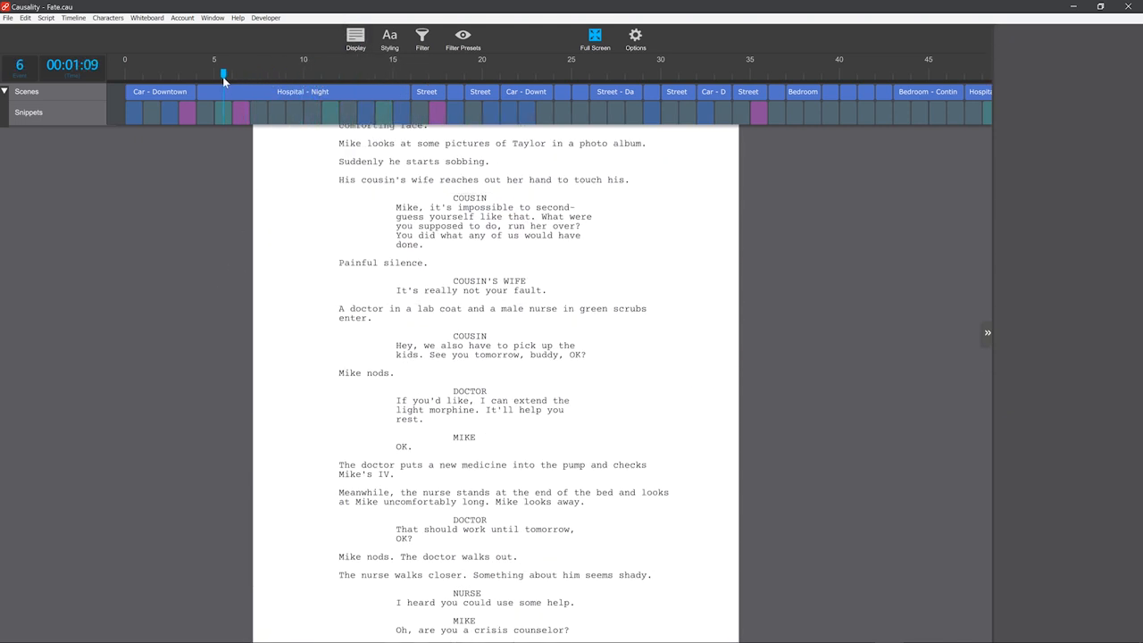
Show Secondary Time as pages, then create a new untitled script
left_click(598, 73)
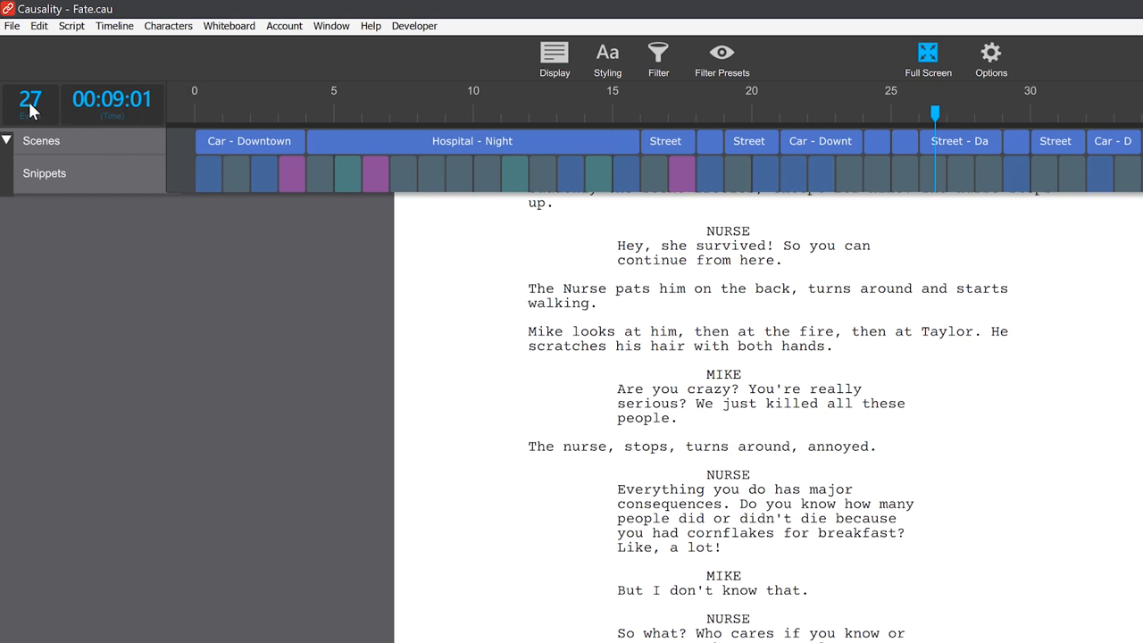
left_click(31, 98)
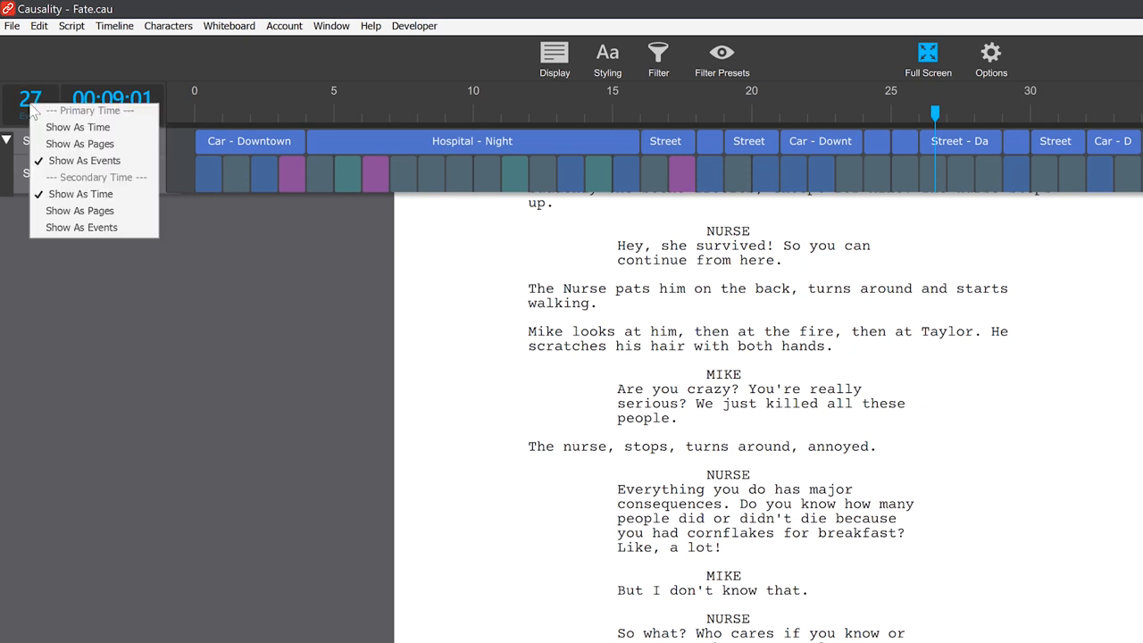
mouse_move(84, 161)
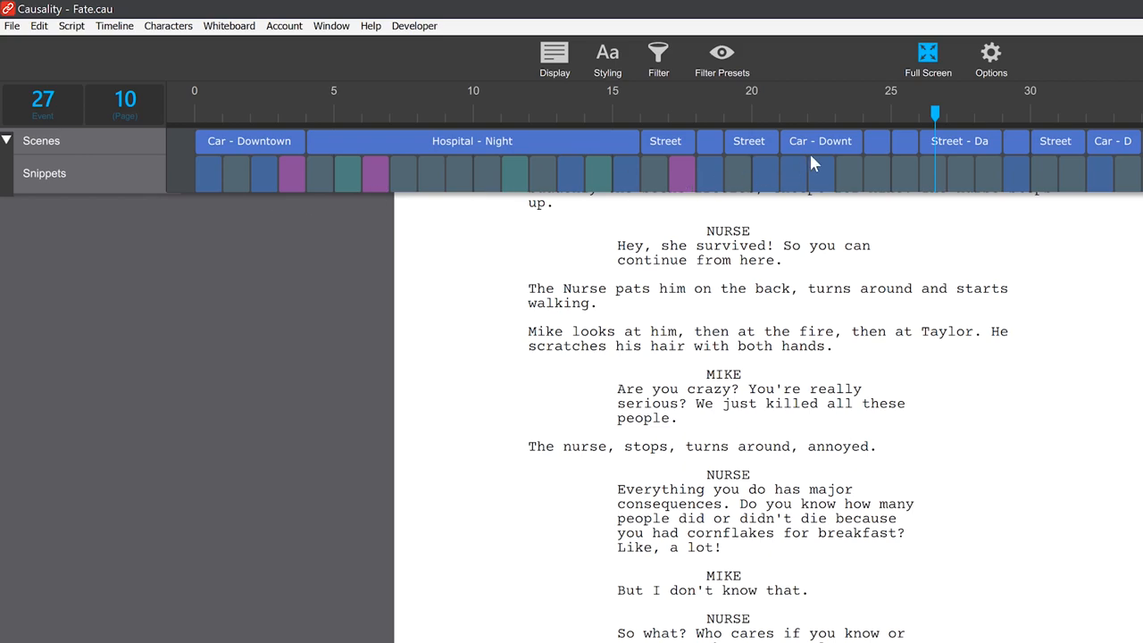
left_click(351, 114)
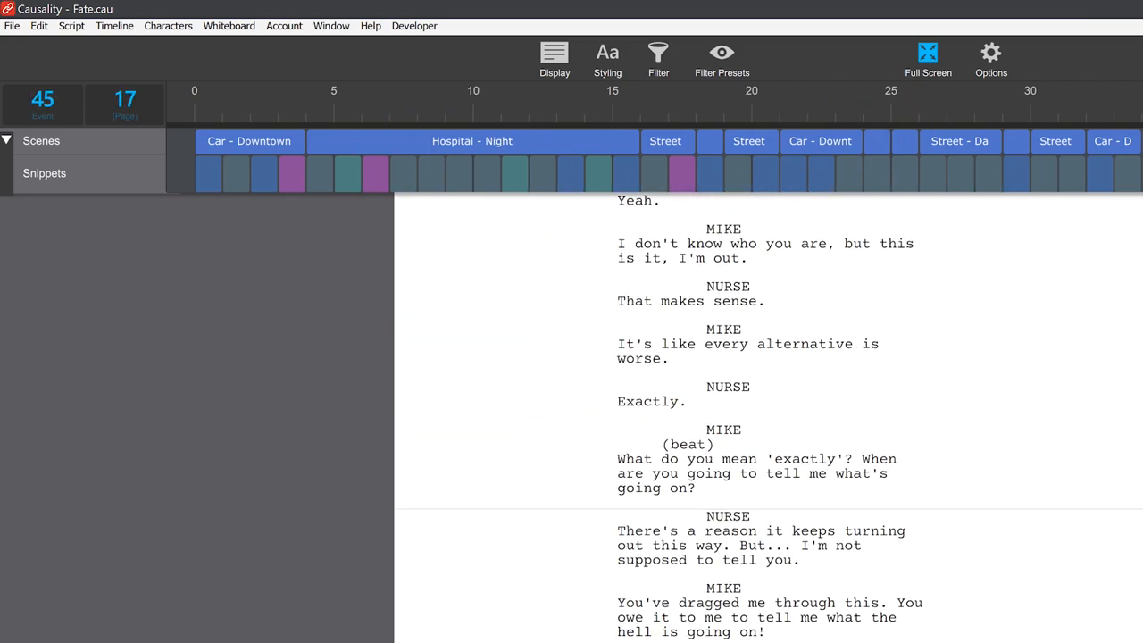
left_click(198, 114)
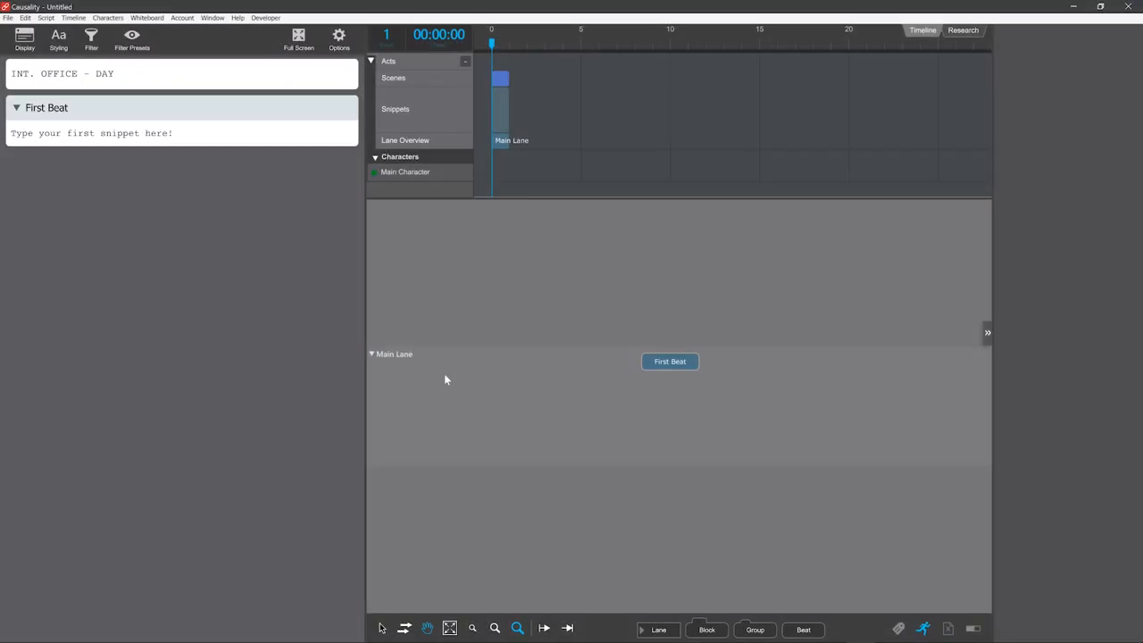
Confirm the Languages dialog keeping Screenplay type, US English and Typewriter font
left_click(8, 16)
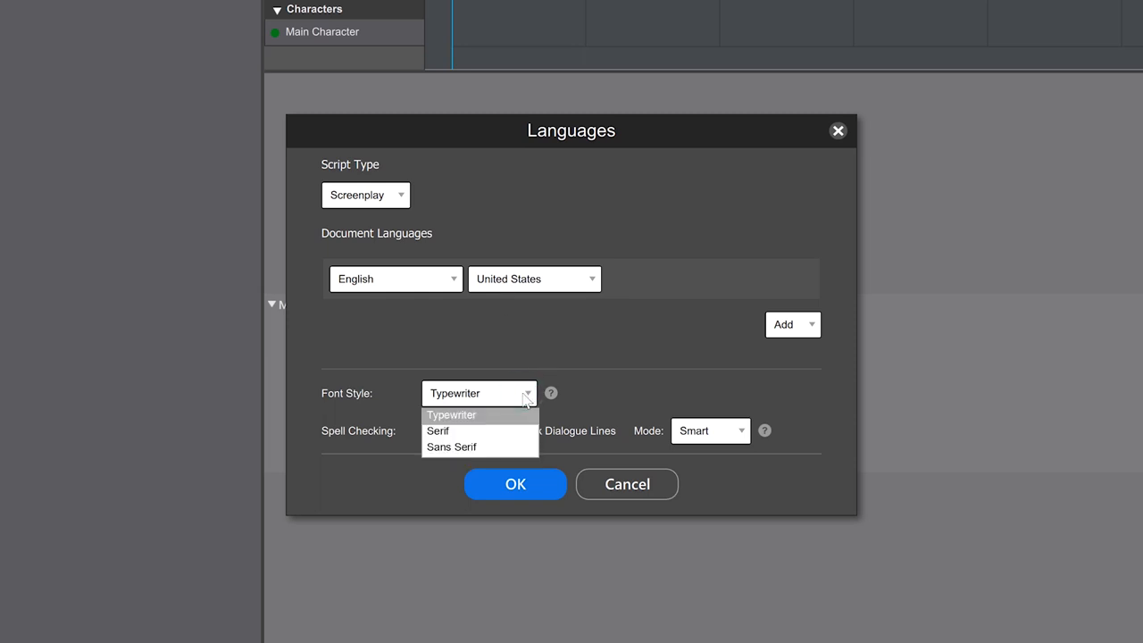
mouse_move(511, 425)
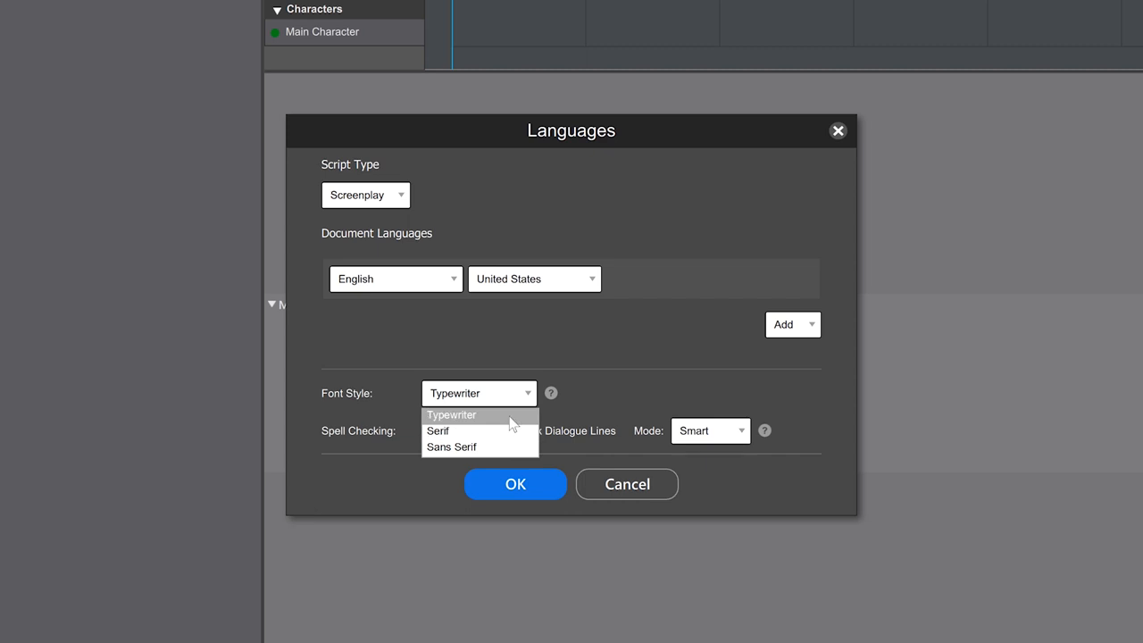
mouse_move(513, 422)
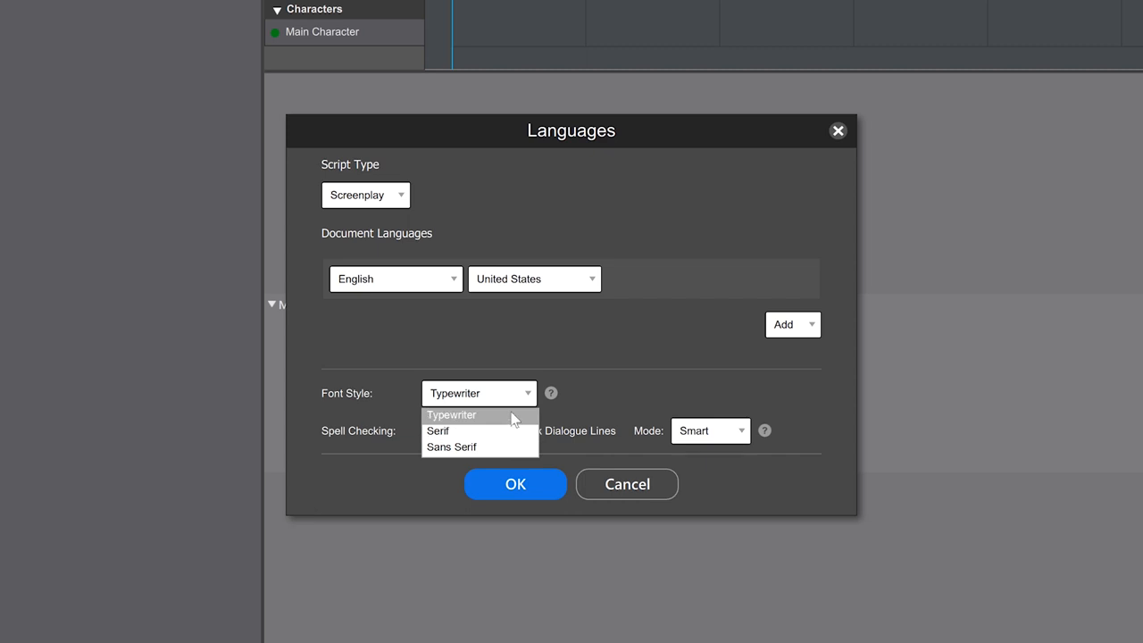
left_click(451, 414)
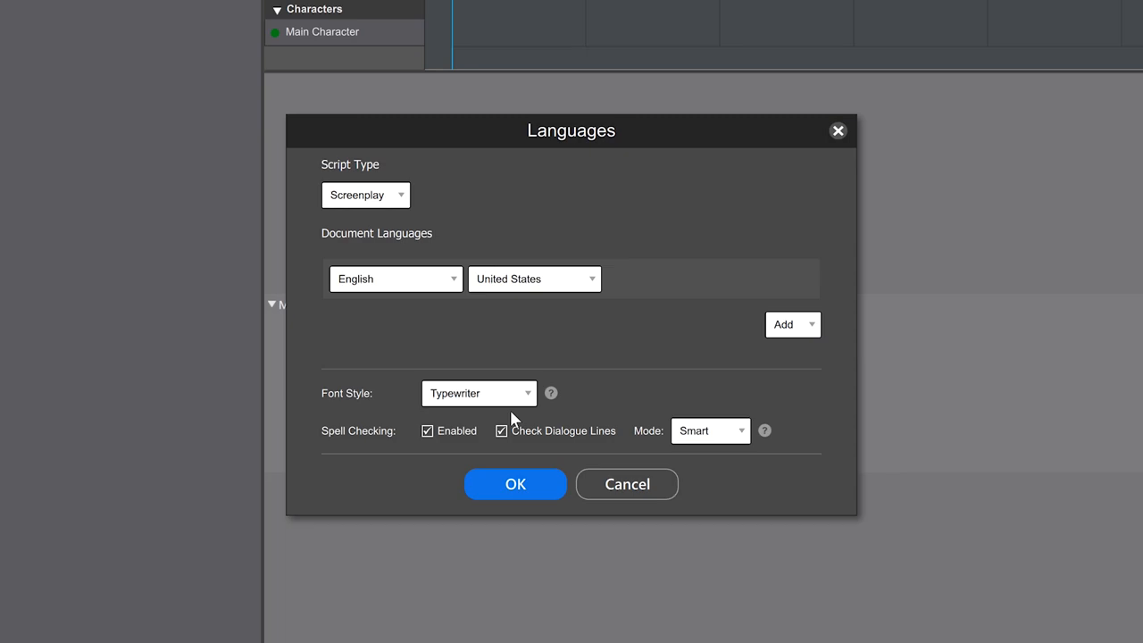
left_click(515, 483)
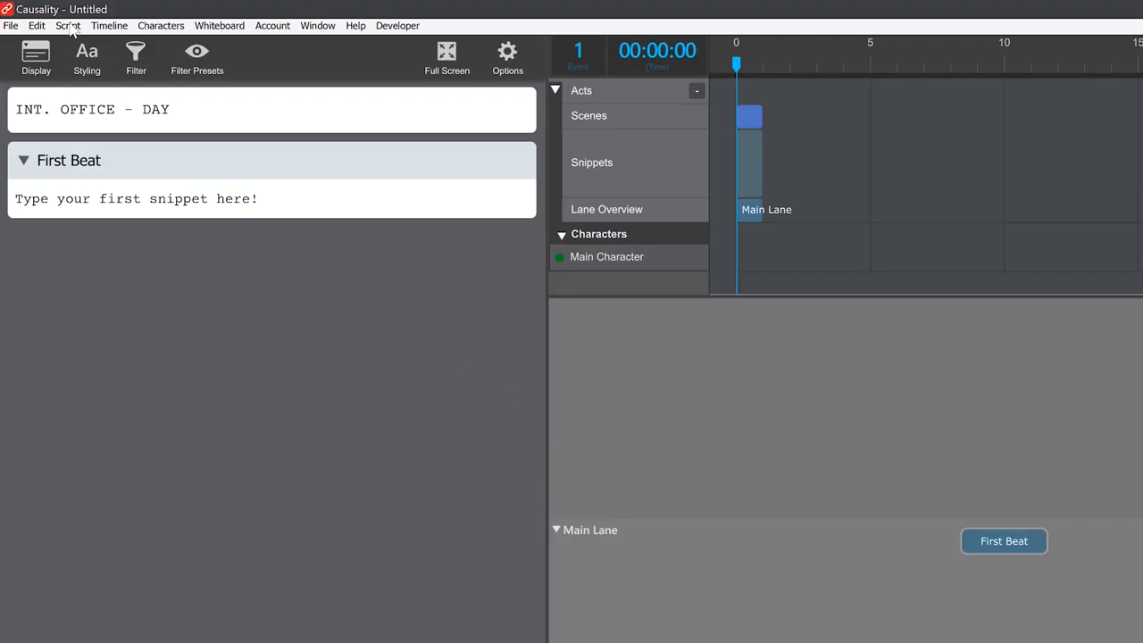
left_click(68, 25)
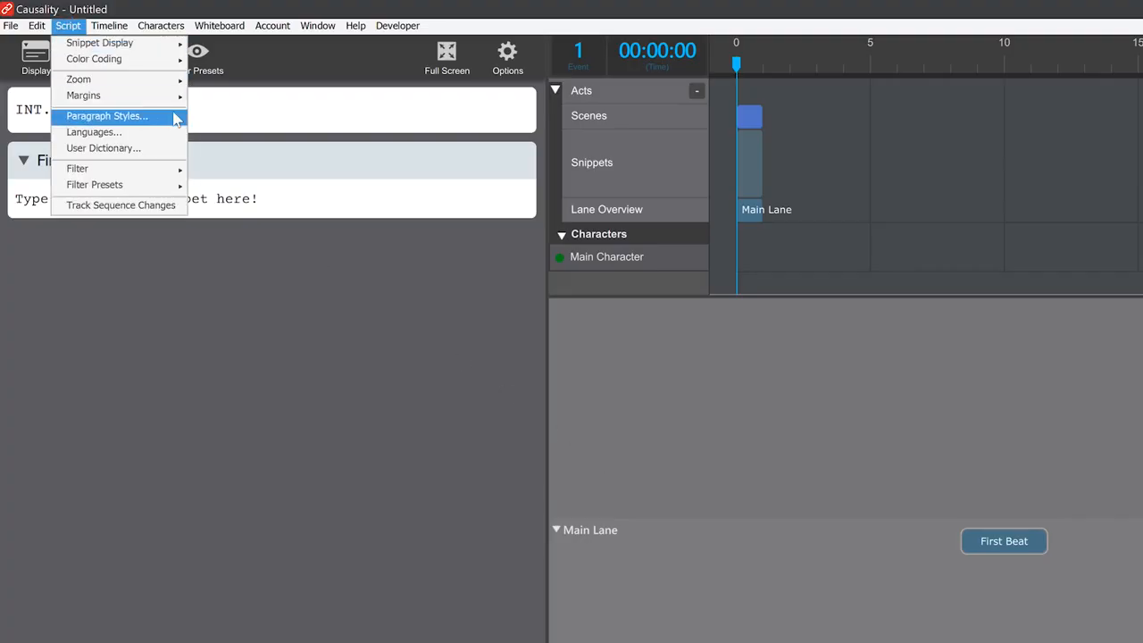
Change the Action paragraph style shortcut from Ctrl-2 to Ctrl-7
left_click(106, 115)
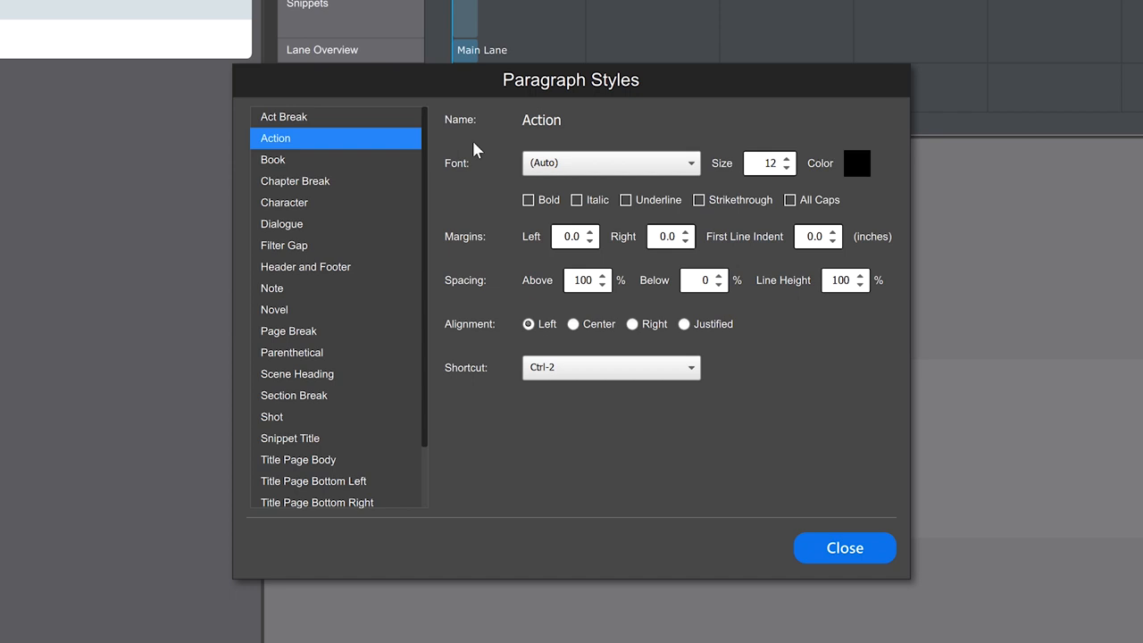
mouse_move(584, 351)
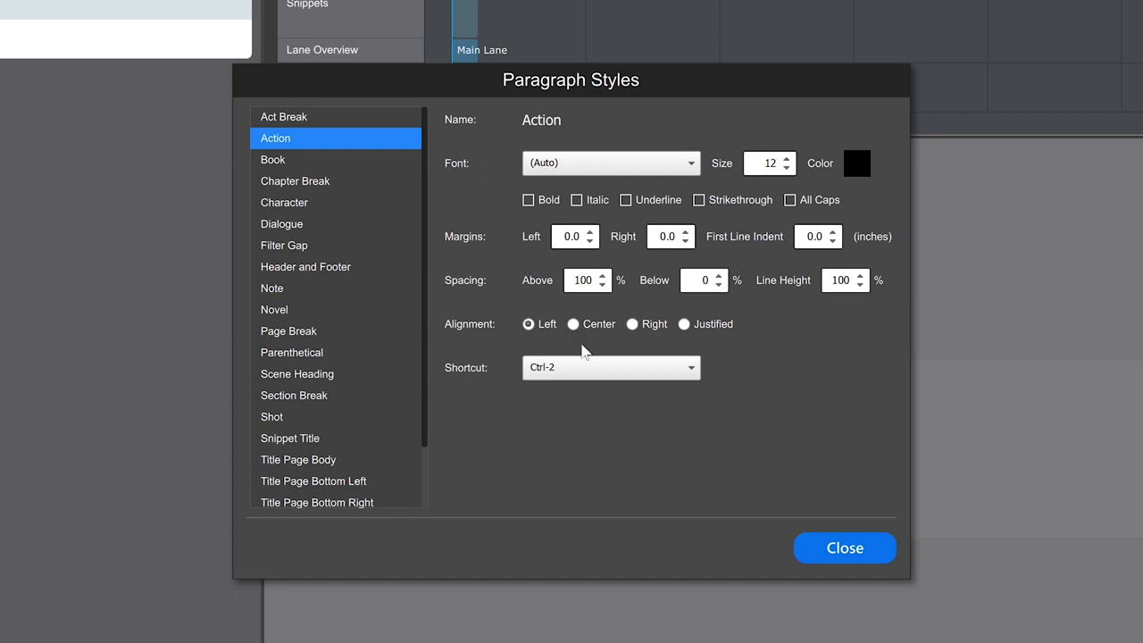
left_click(610, 367)
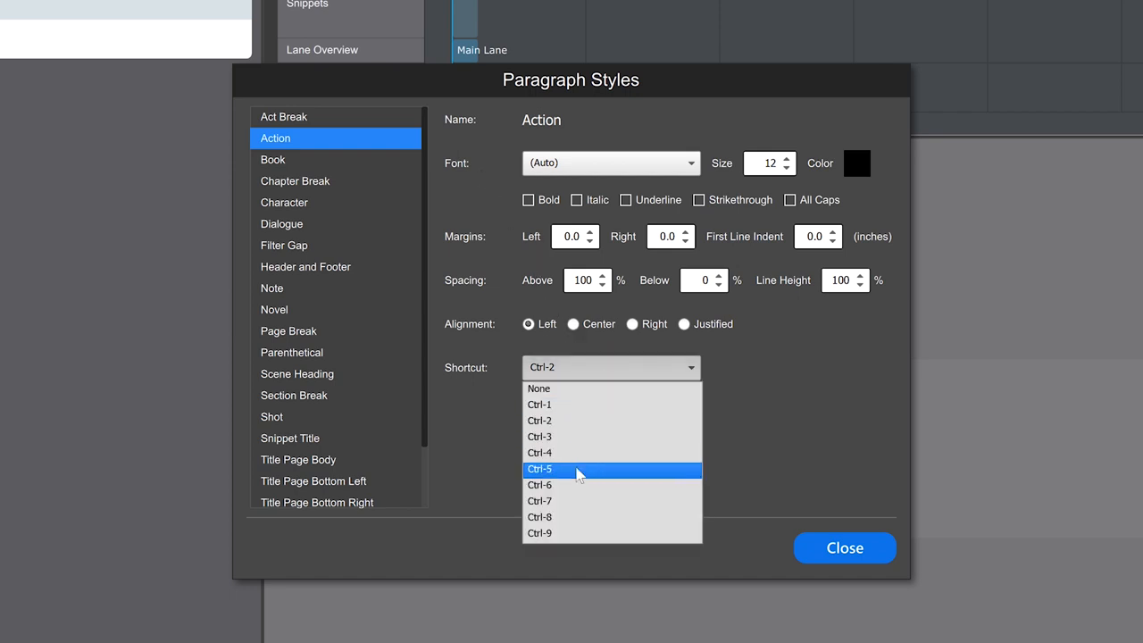
left_click(540, 500)
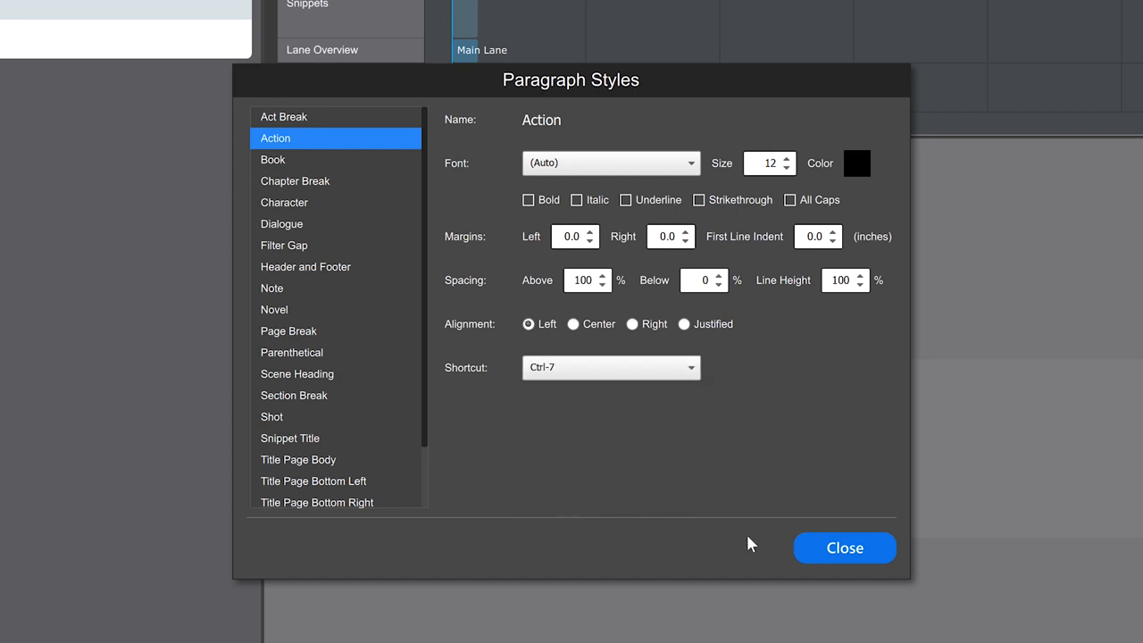
left_click(843, 548)
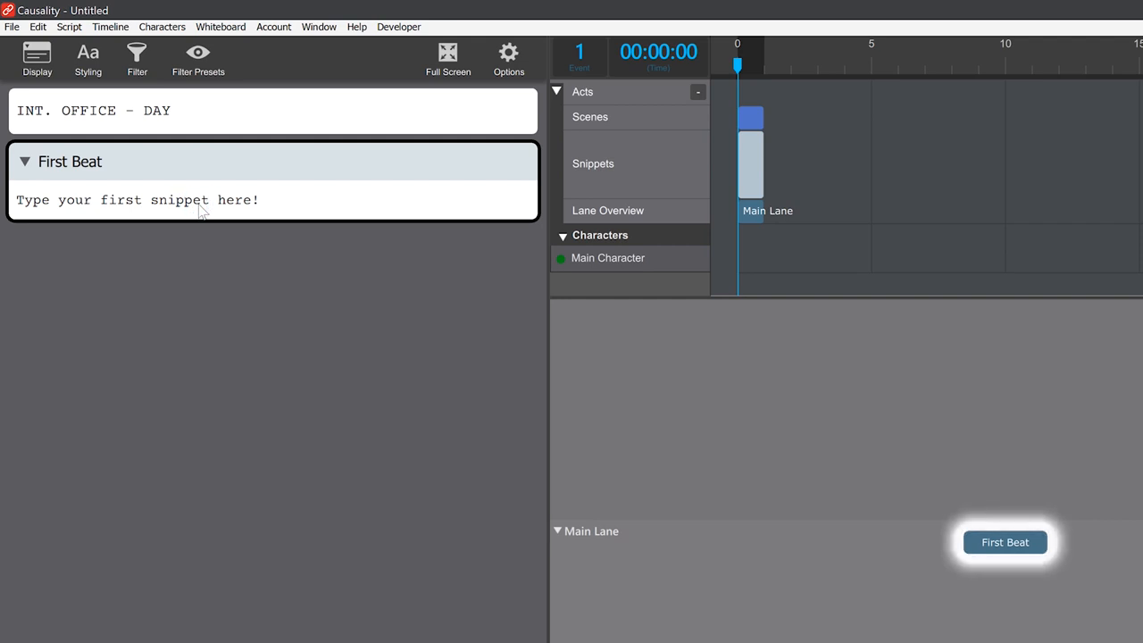
right_click(203, 199)
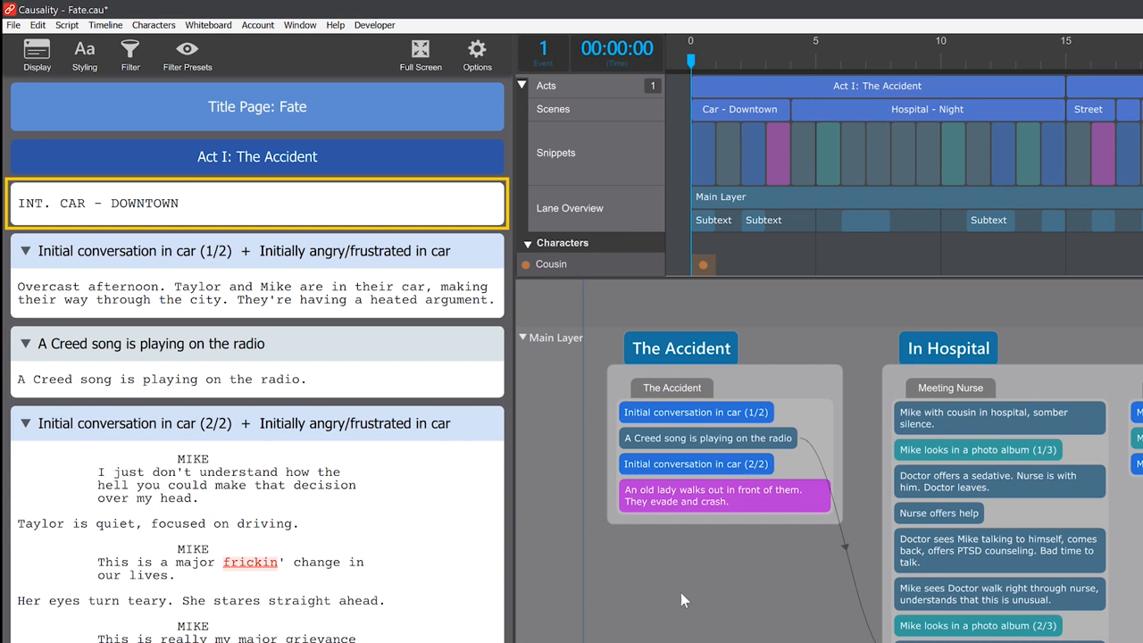
Preview pages, then insert an INT. HOSPITAL - DAY scene heading before the hospital snippet
left_click(682, 599)
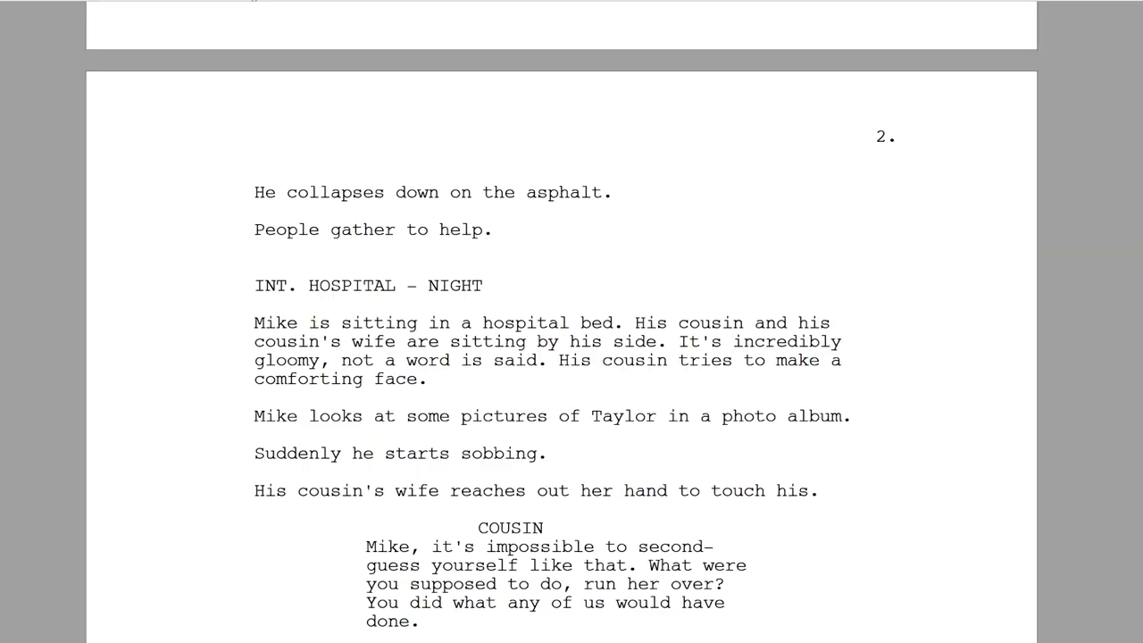
left_click(382, 341)
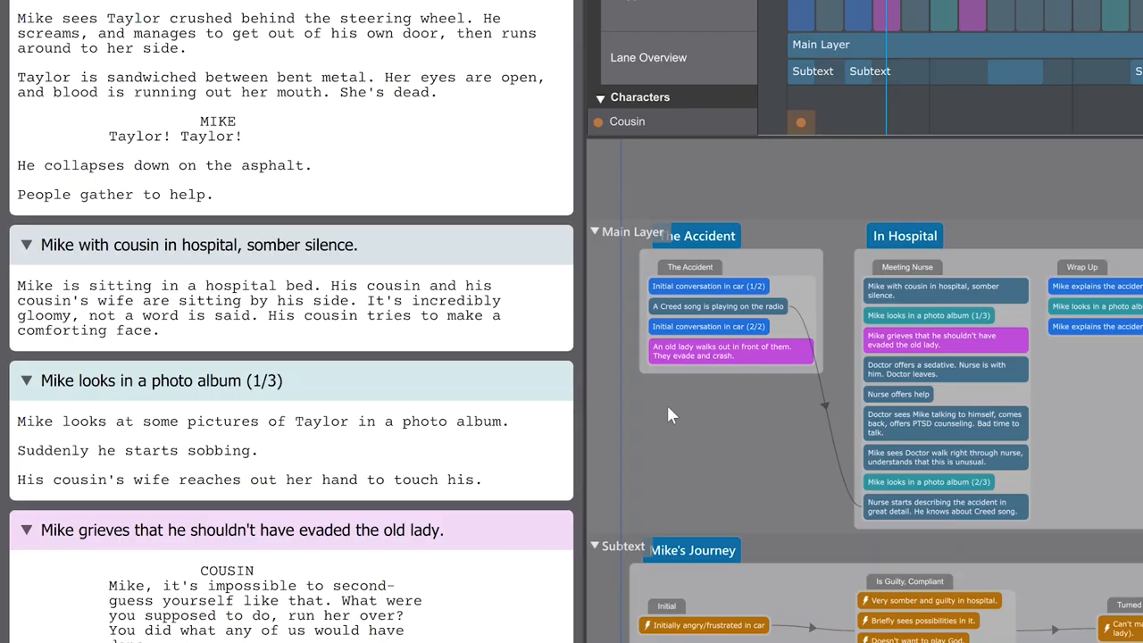
right_click(234, 244)
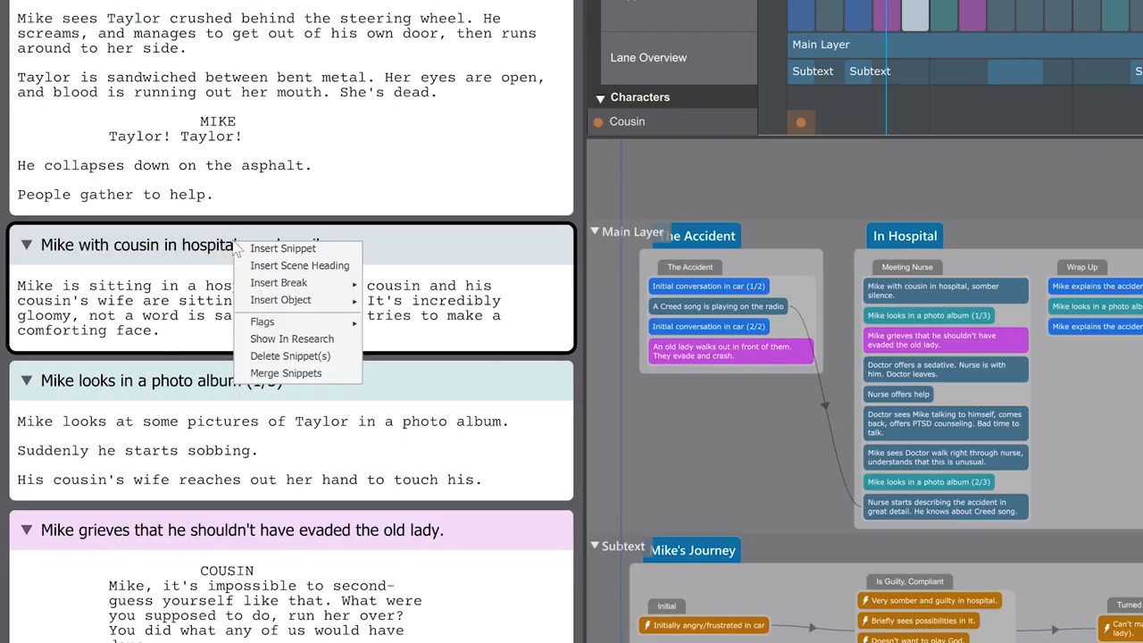
left_click(299, 265)
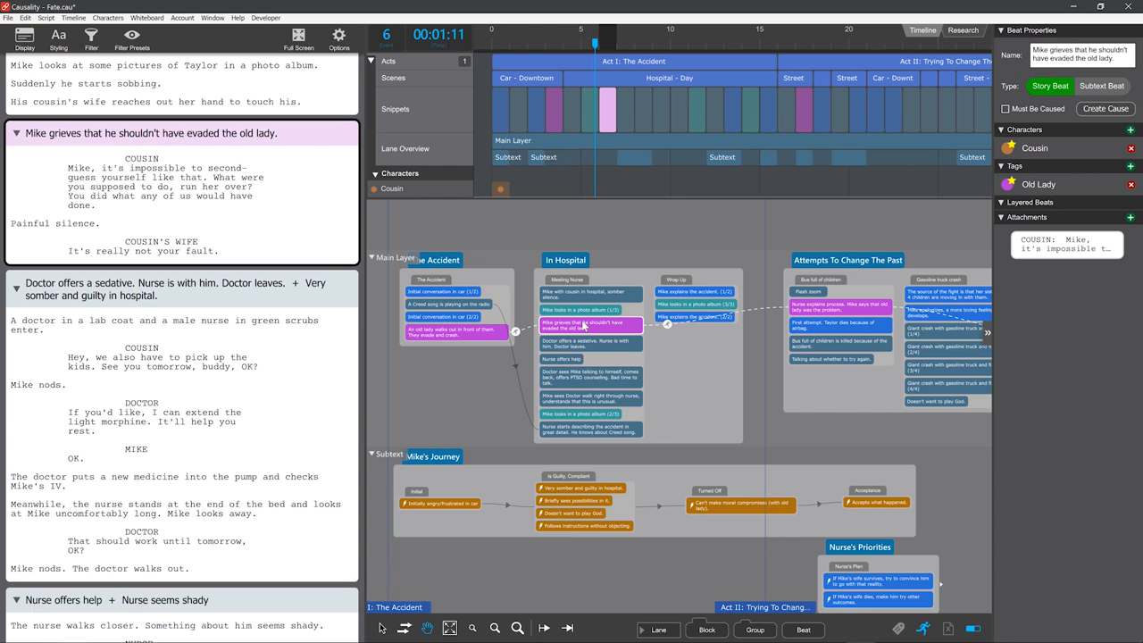
left_click(543, 628)
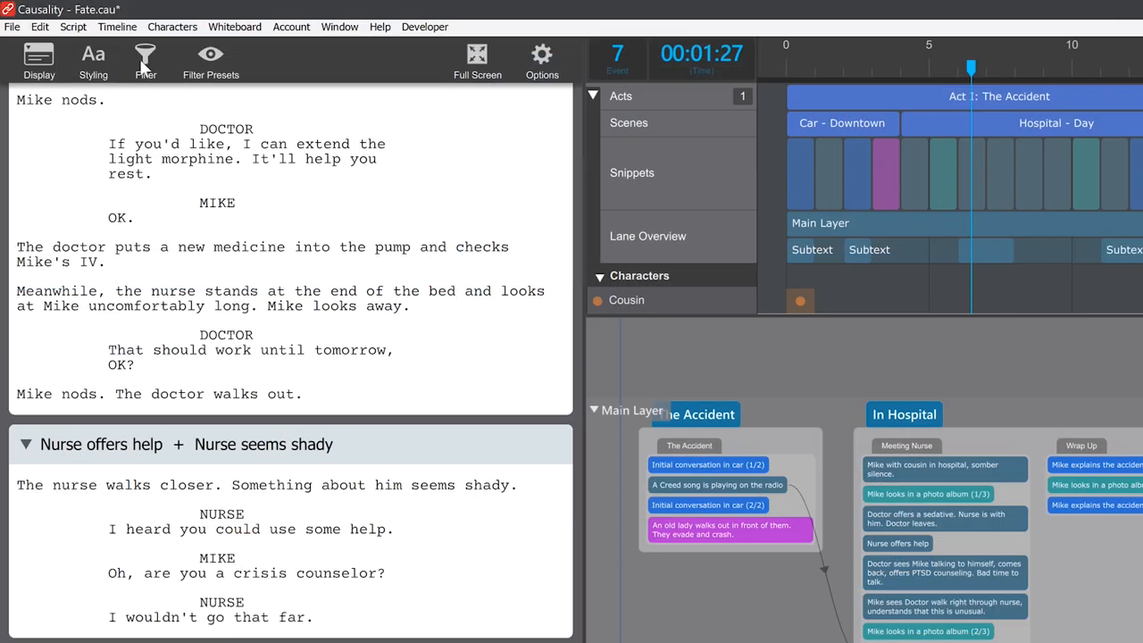
Enable Track Sequence Changes from the Script menu
left_click(73, 26)
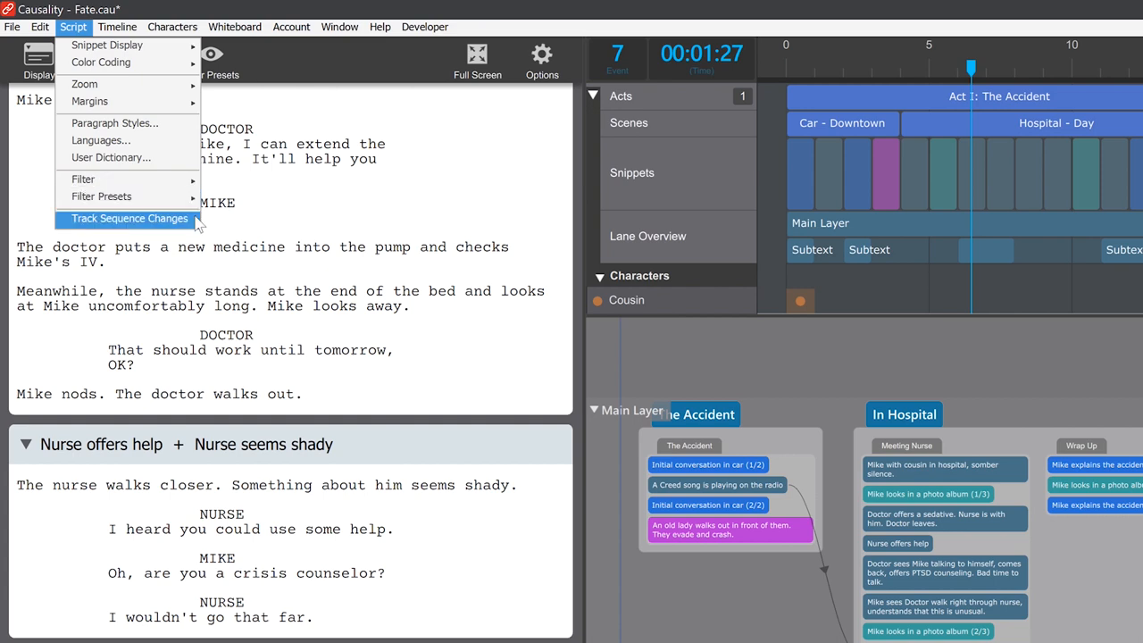
left_click(128, 218)
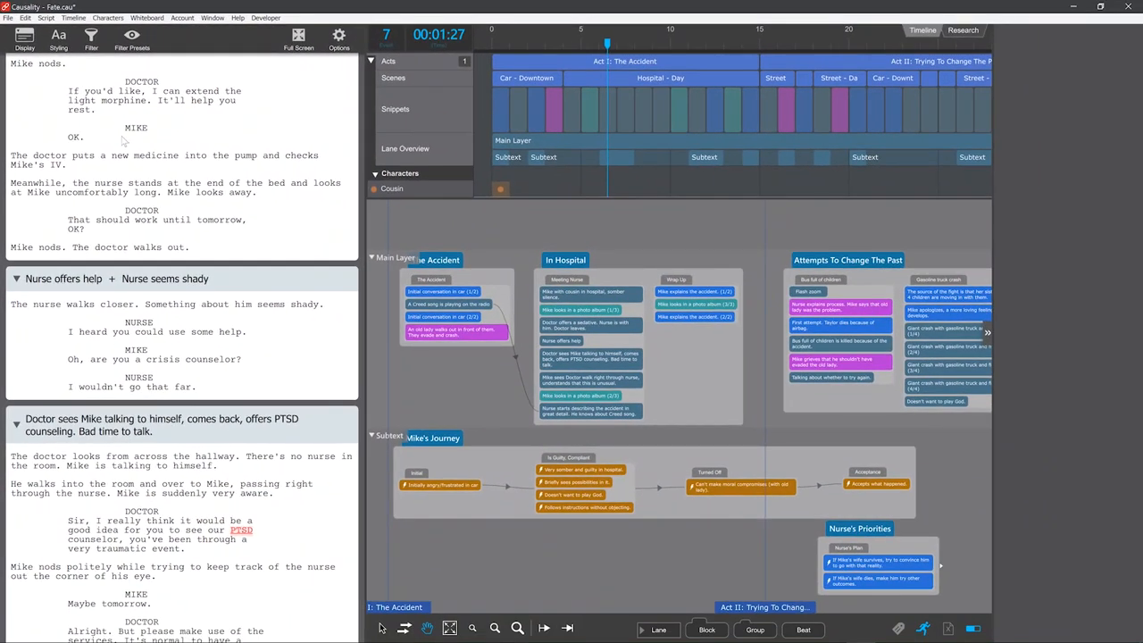
Move the In Hospital beat group on the whiteboard, leaving nine transitions awaiting approval
left_click(574, 340)
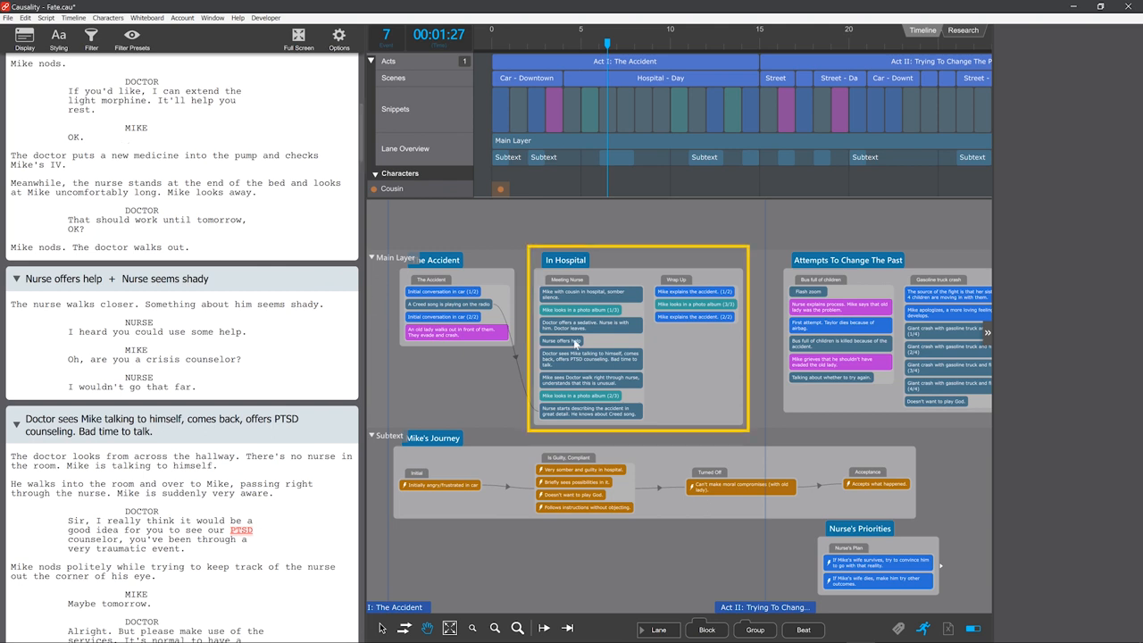
left_click(560, 340)
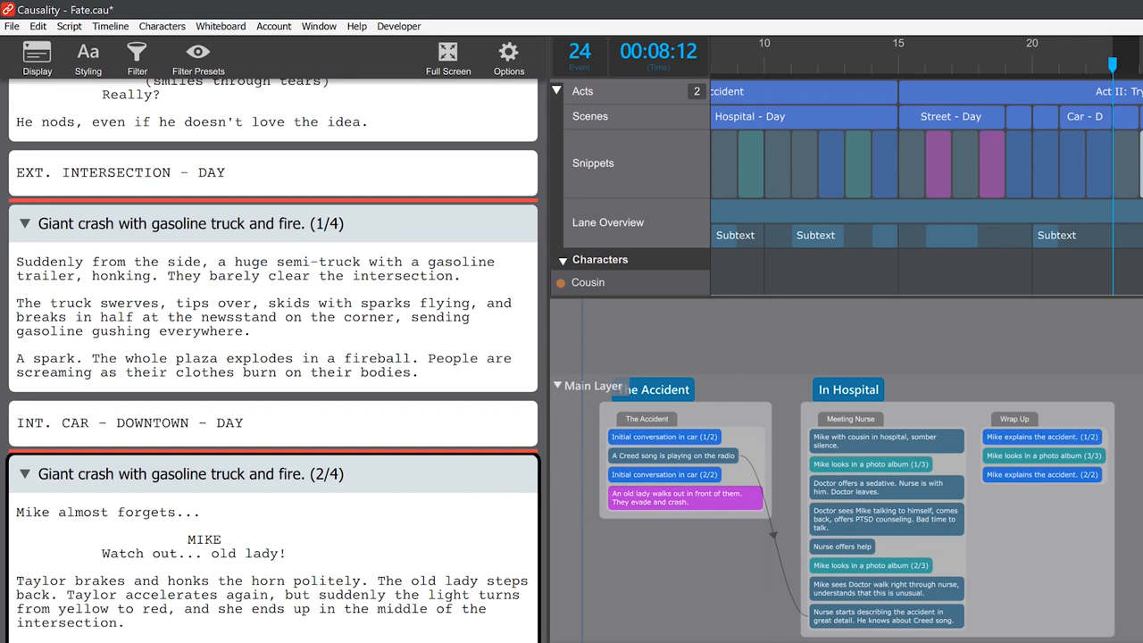
mouse_move(73, 54)
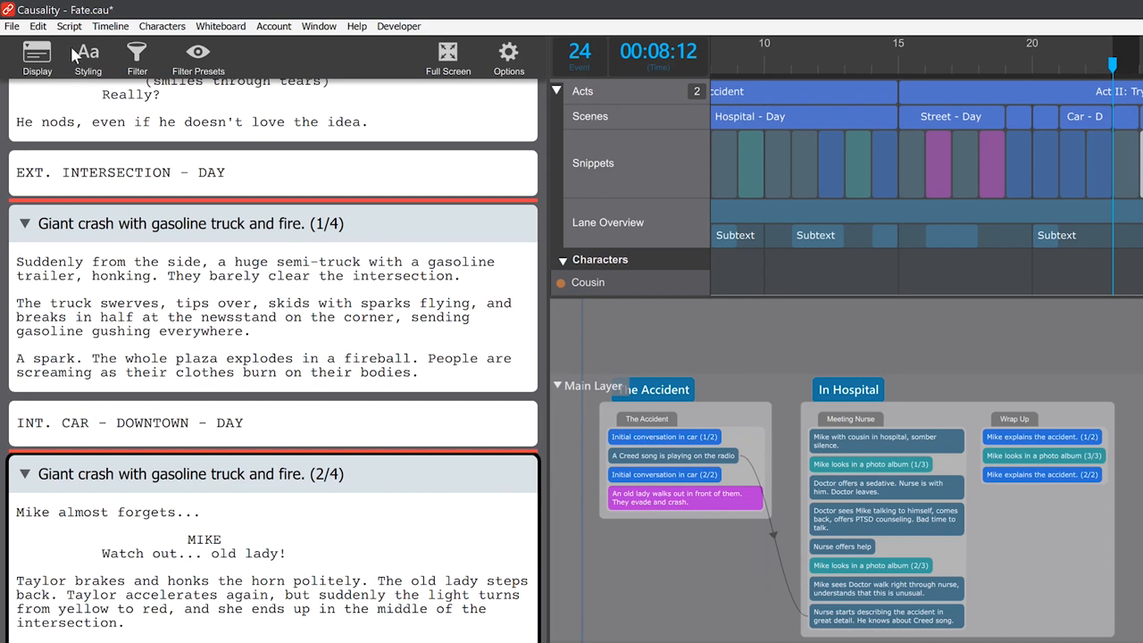
left_click(68, 25)
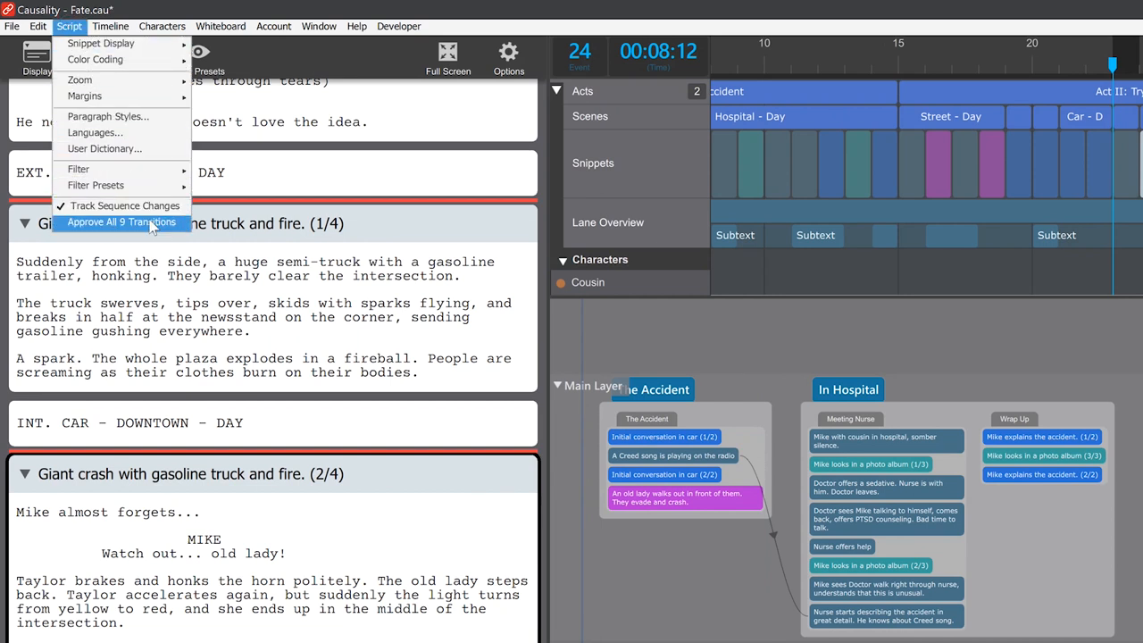